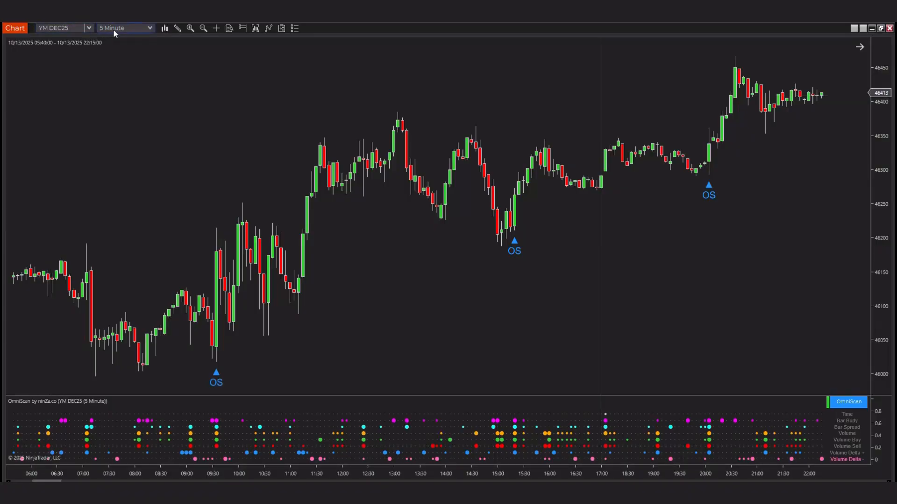
pyautogui.moveTo(763, 229)
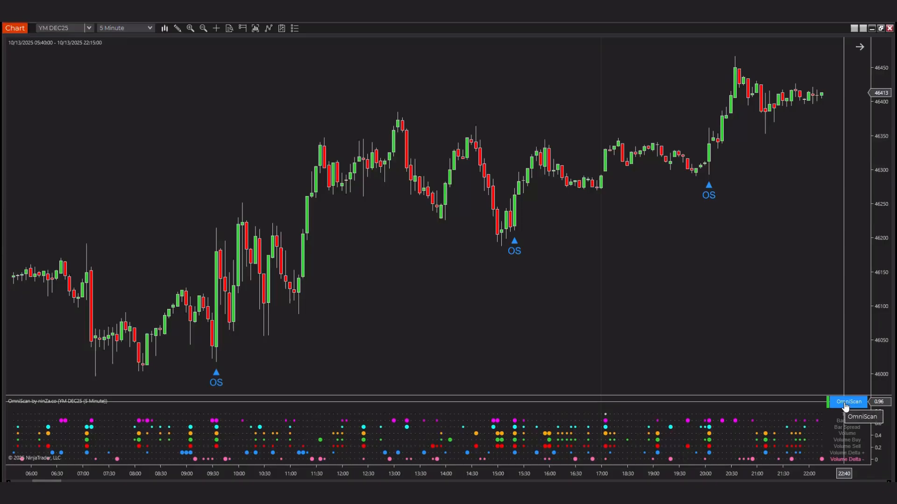
# Review the OmniScan indicator settings, keeping Up as the bullish bar direction and checking the bearish choice
pyautogui.click(848, 401)
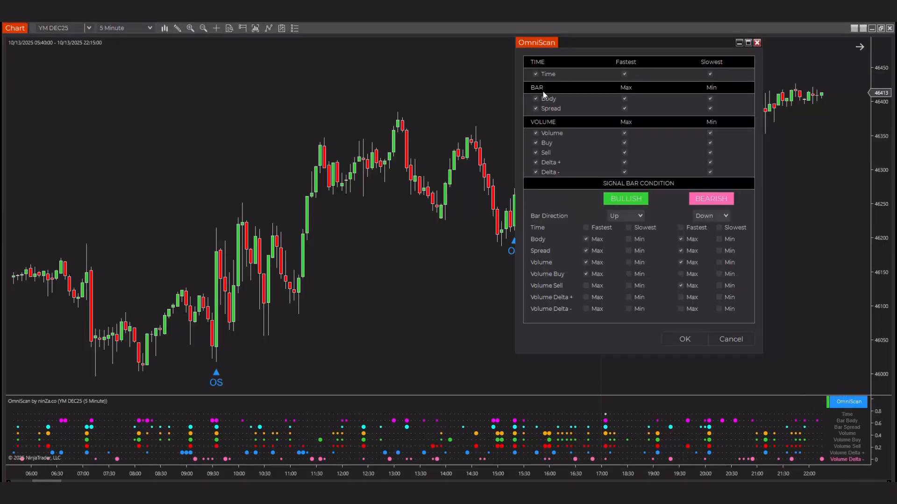
pyautogui.moveTo(544, 106)
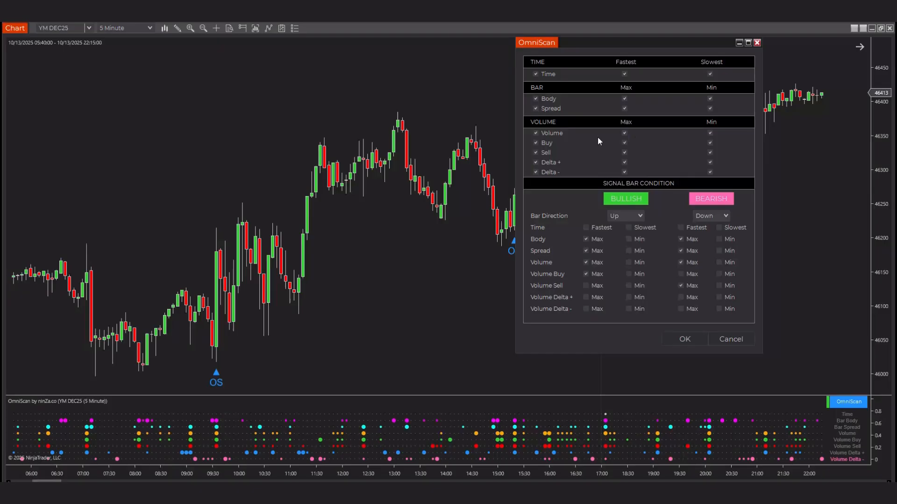
pyautogui.moveTo(703, 141)
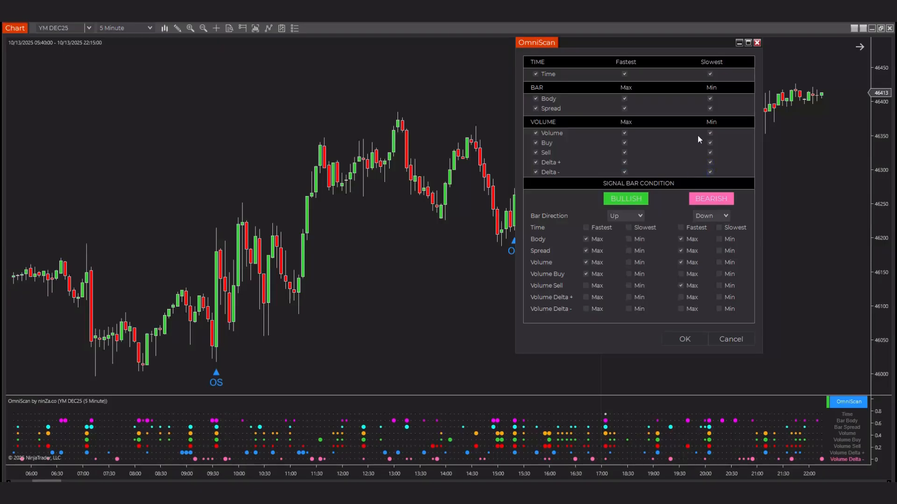
pyautogui.moveTo(590, 119)
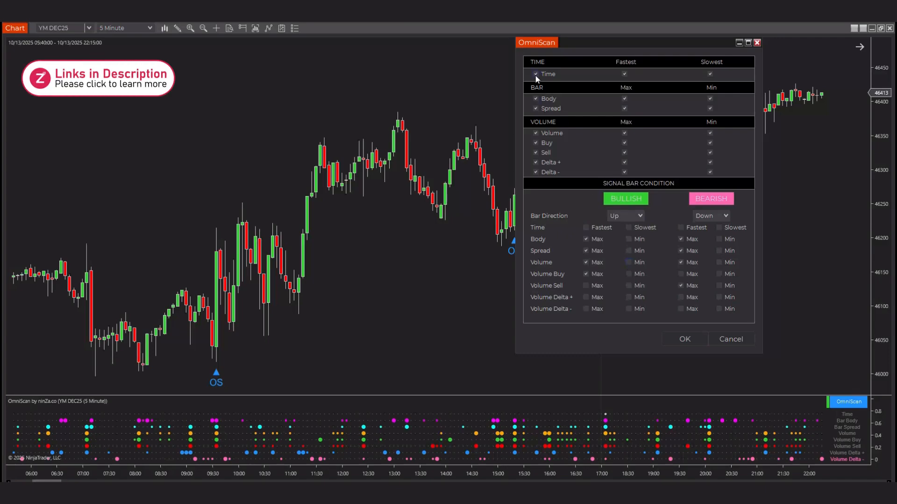
pyautogui.click(535, 73)
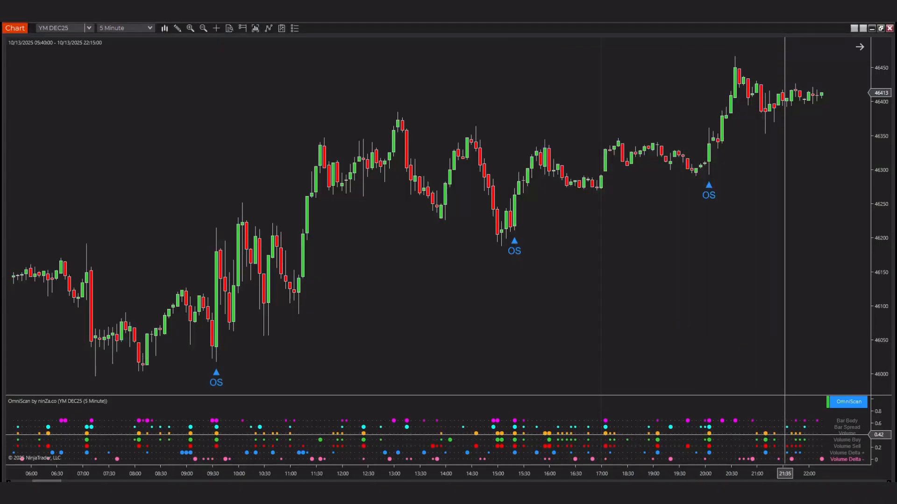
pyautogui.moveTo(850, 407)
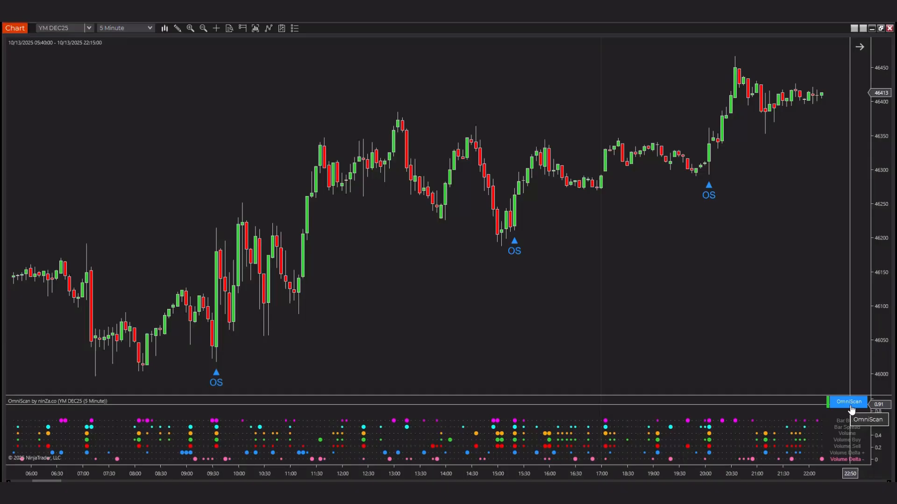
pyautogui.click(848, 401)
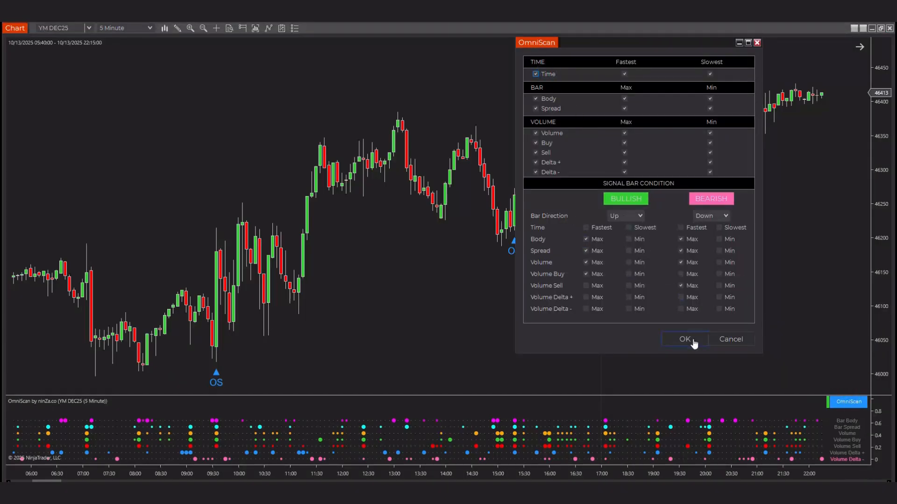
pyautogui.click(684, 338)
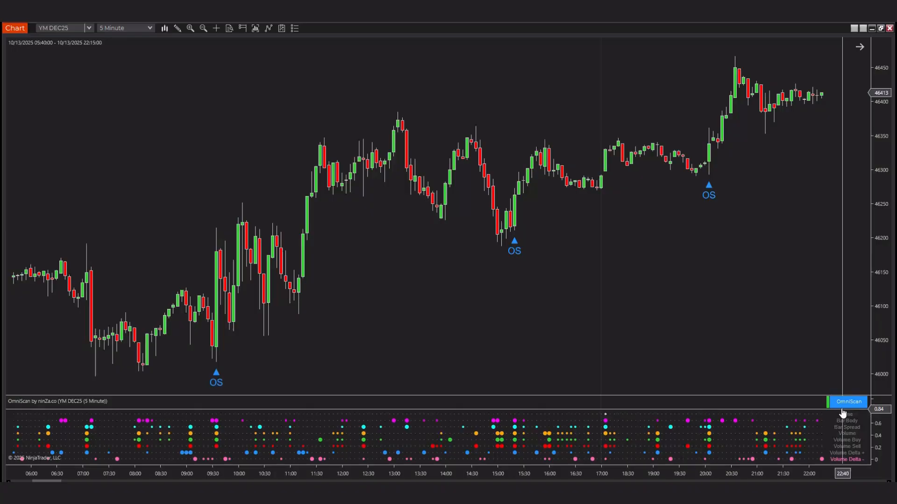
pyautogui.click(848, 402)
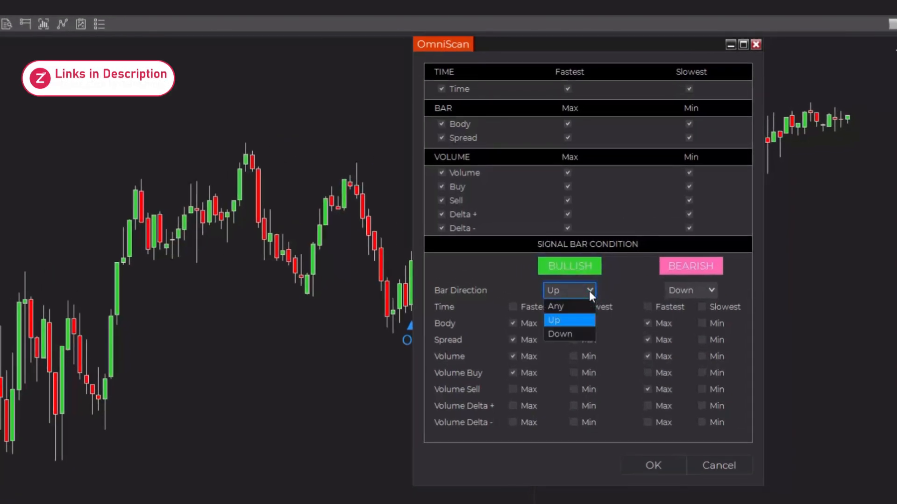
pyautogui.click(552, 320)
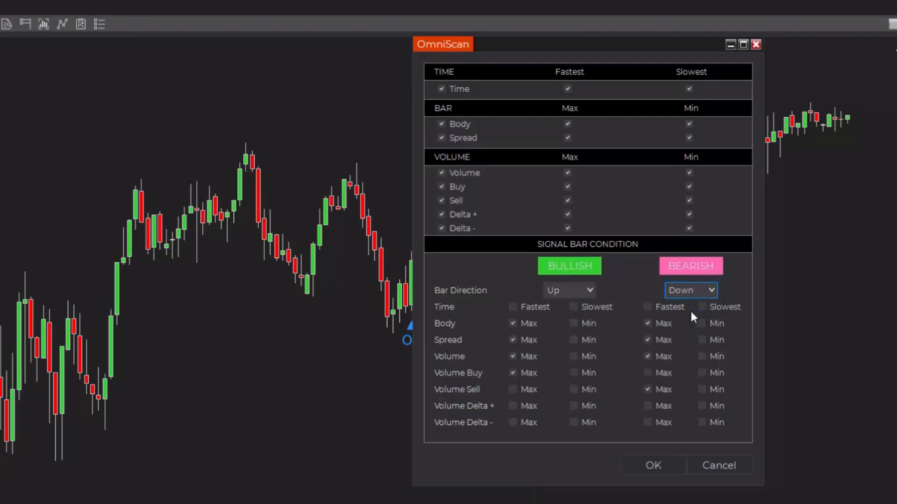
pyautogui.click(647, 340)
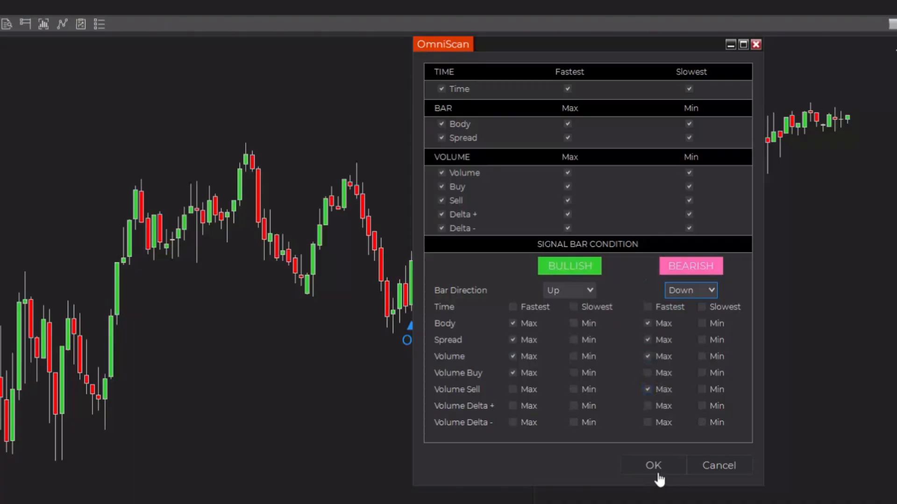
pyautogui.click(653, 465)
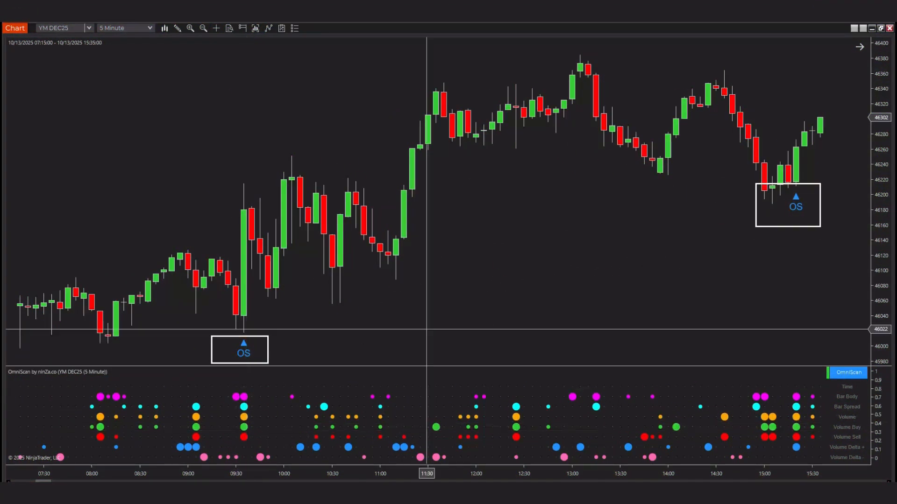
pyautogui.moveTo(835, 371)
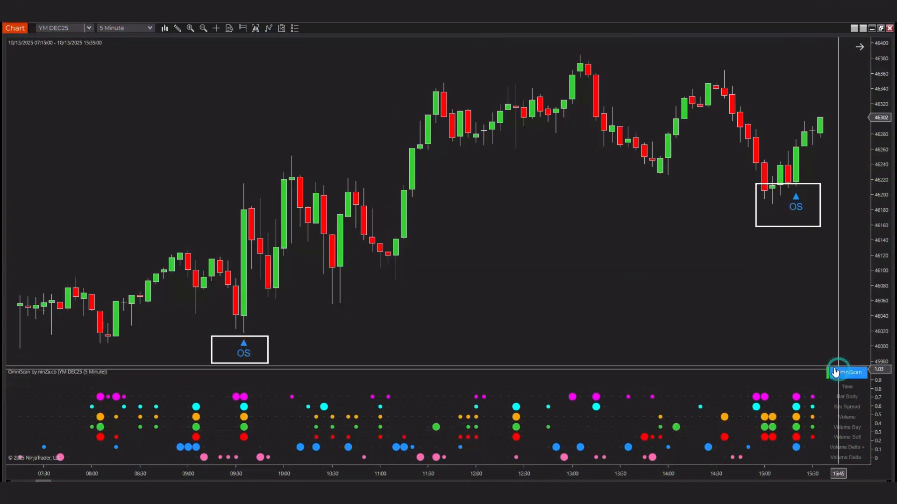
pyautogui.click(849, 373)
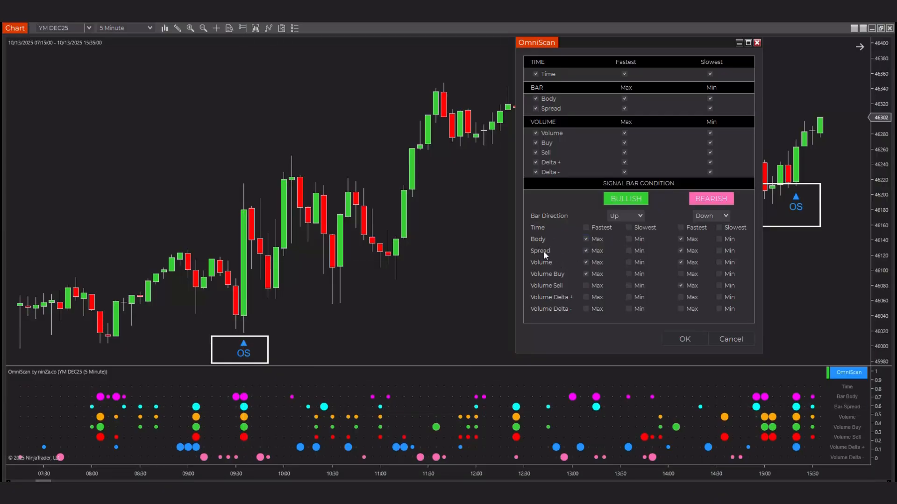
pyautogui.moveTo(560, 263)
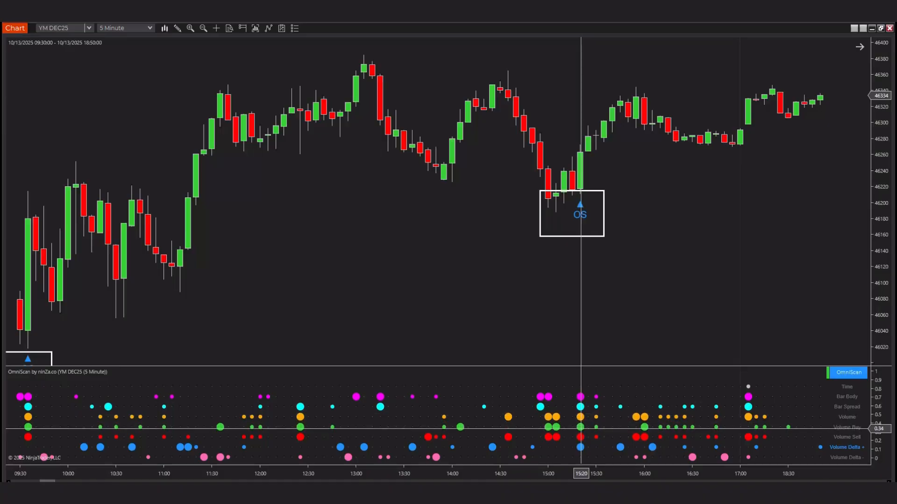
# Scroll the YM DEC25 chart forward through October 16–20, reviewing the OS buy and sell signals
pyautogui.hscroll(3)
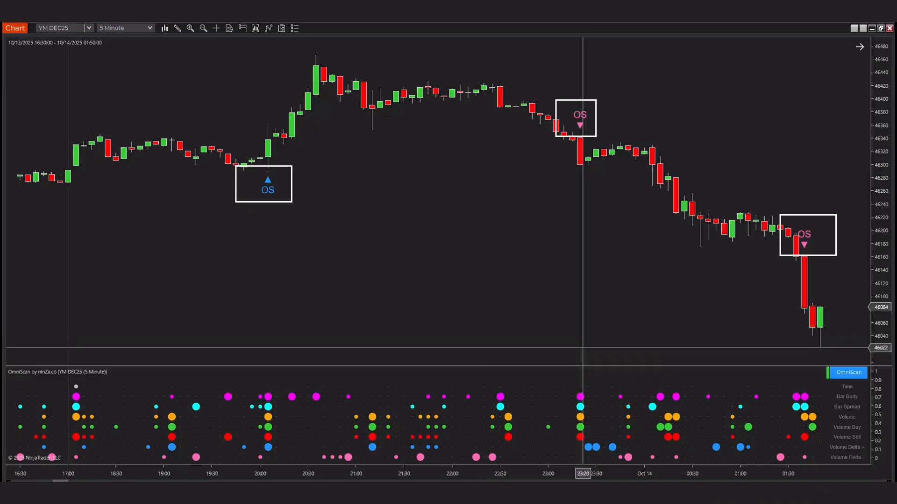
pyautogui.moveTo(554, 187)
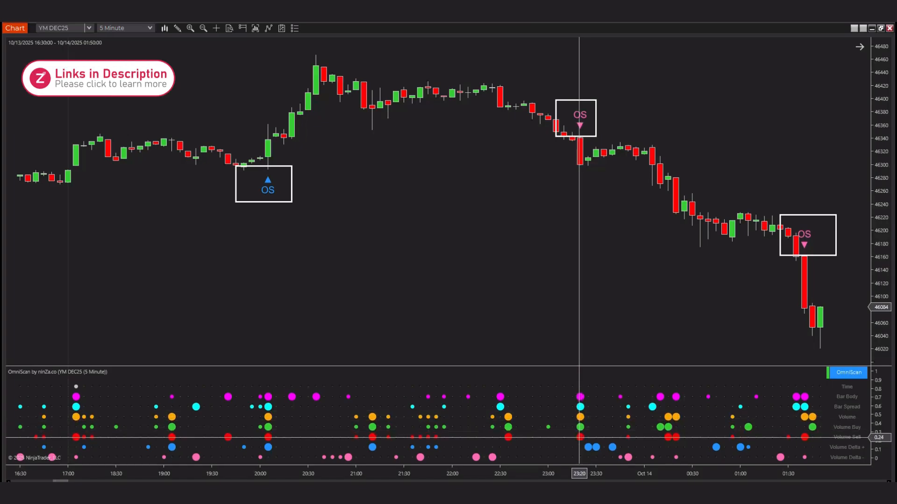
pyautogui.hscroll(3)
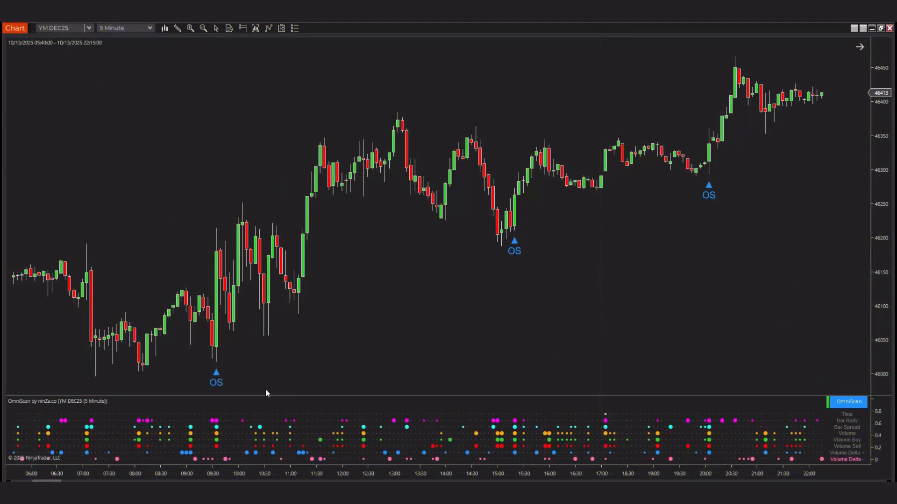
pyautogui.click(216, 382)
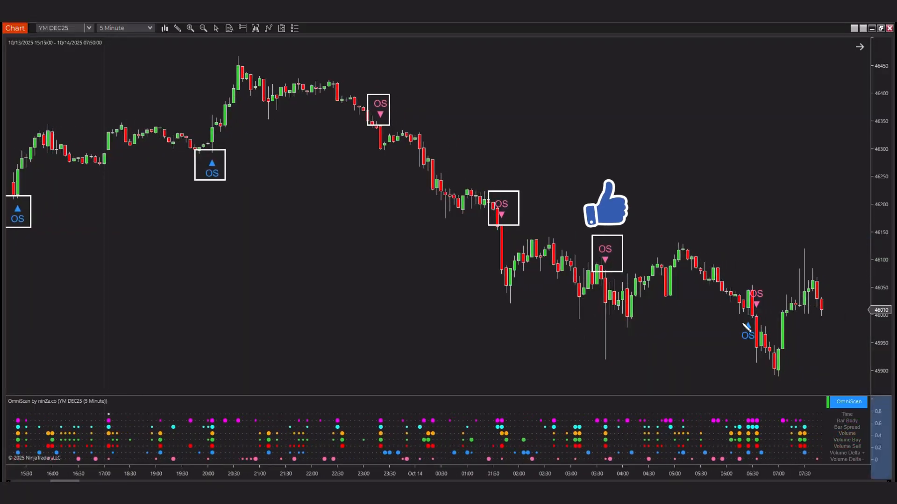
pyautogui.hscroll(3)
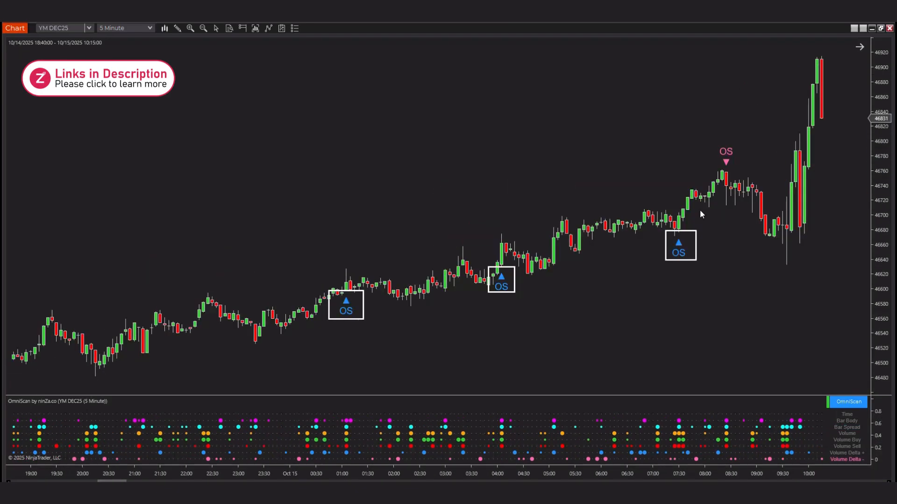
pyautogui.hscroll(3)
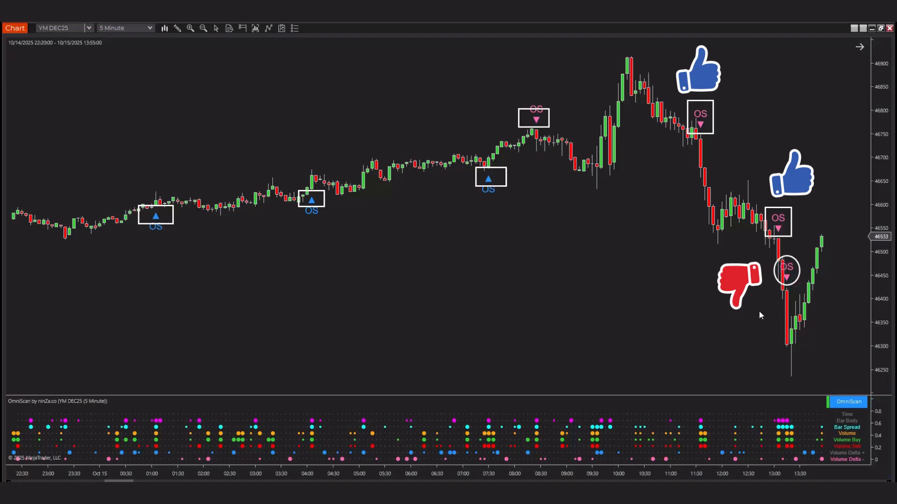
pyautogui.hscroll(3)
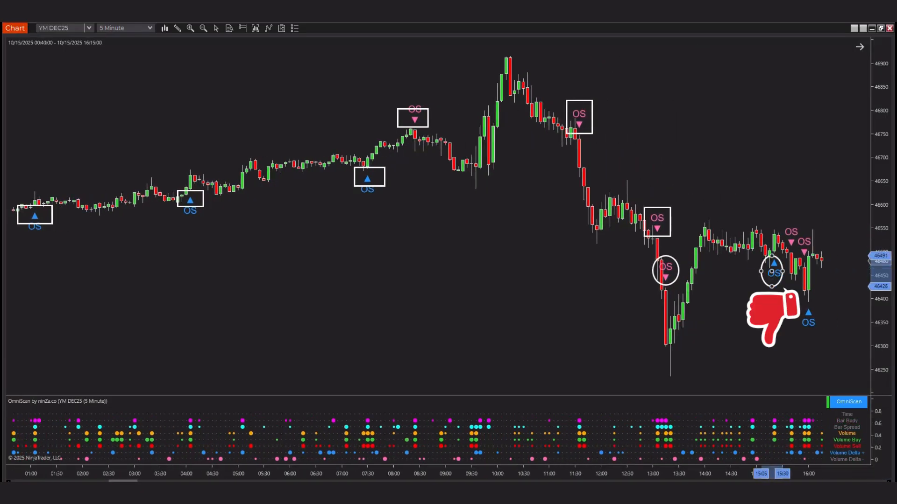
pyautogui.hscroll(3)
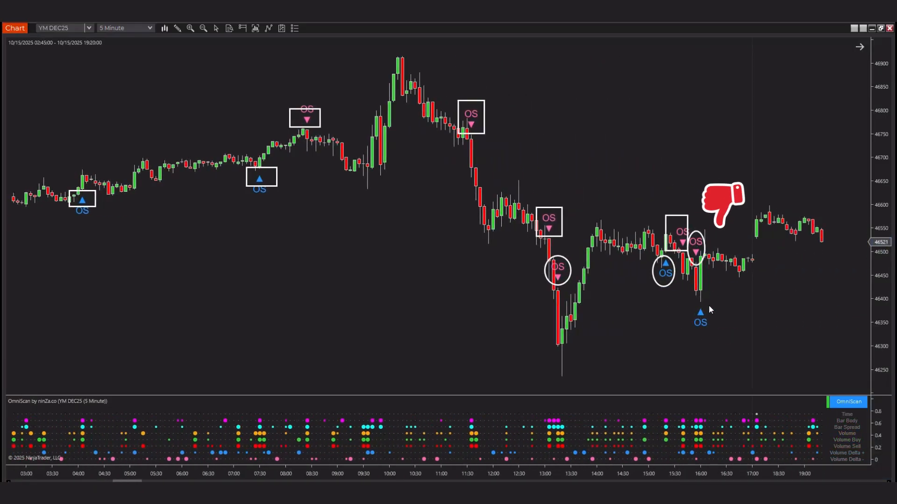
pyautogui.hscroll(3)
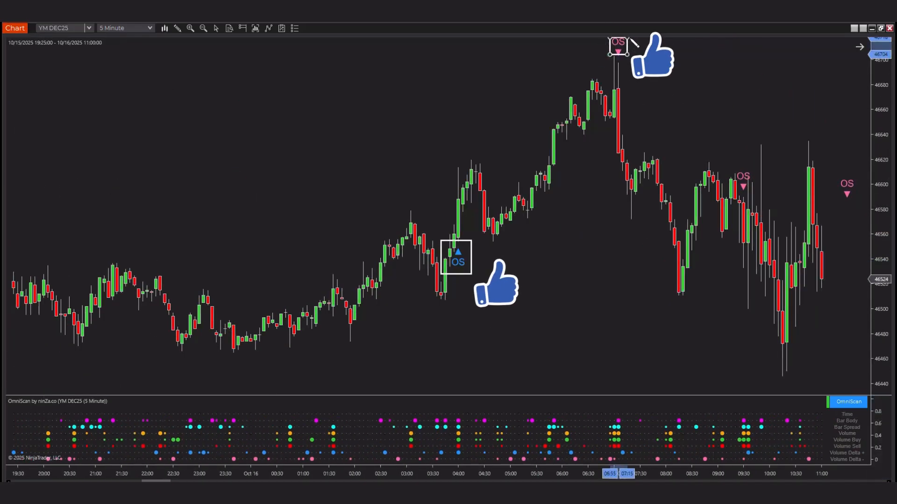
pyautogui.hscroll(3)
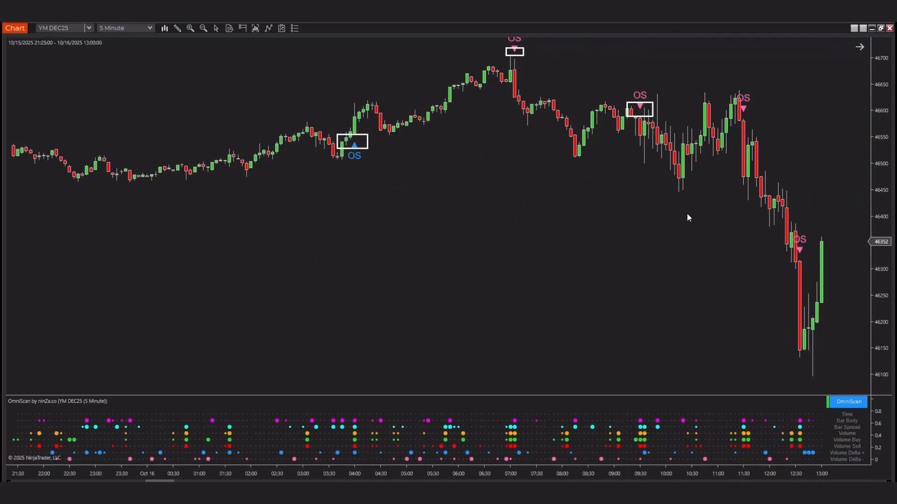
pyautogui.hscroll(3)
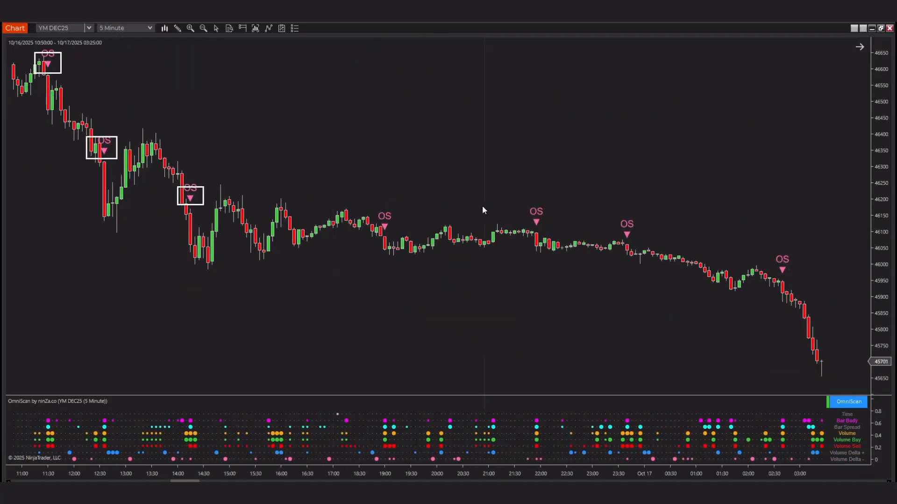
pyautogui.moveTo(372, 205)
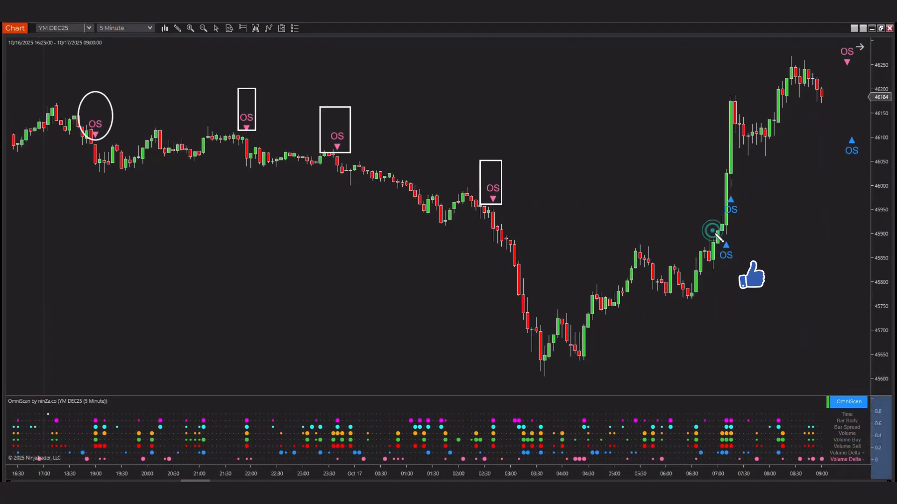
pyautogui.hscroll(3)
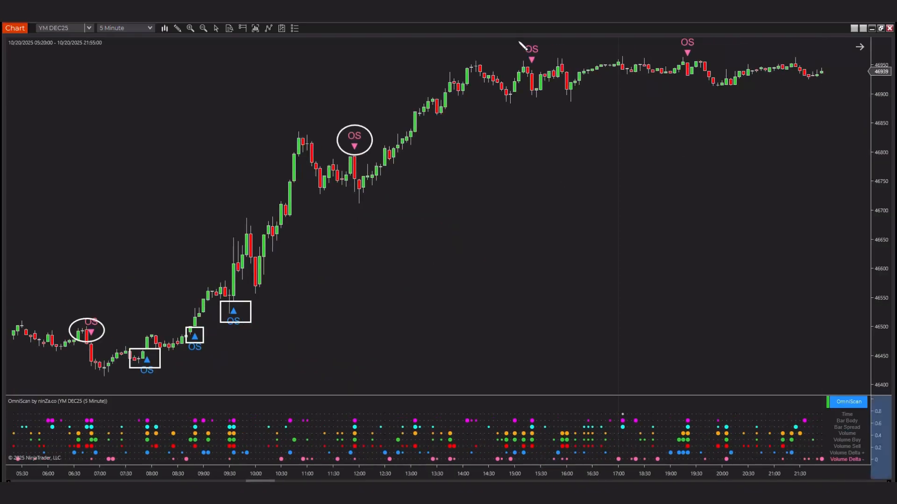
# Scroll the chart forward from October 21 to October 27, reviewing each bullish and bearish OS signal
pyautogui.hscroll(3)
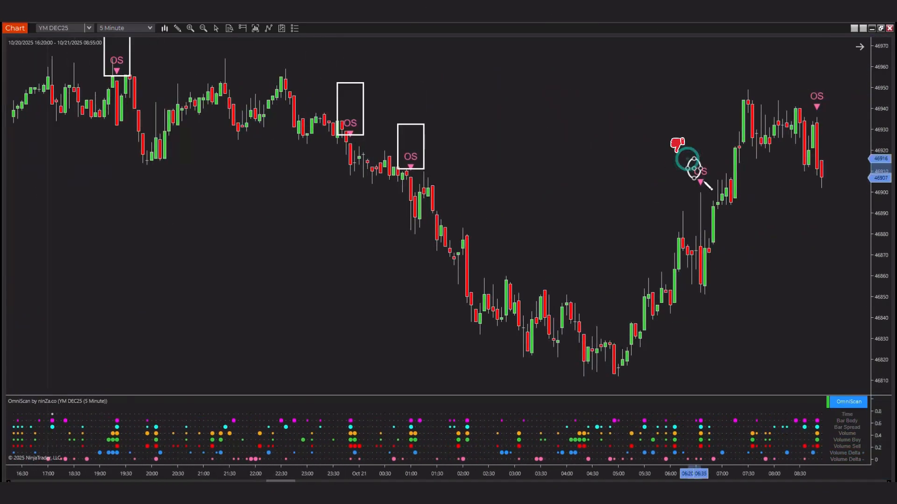
pyautogui.hscroll(3)
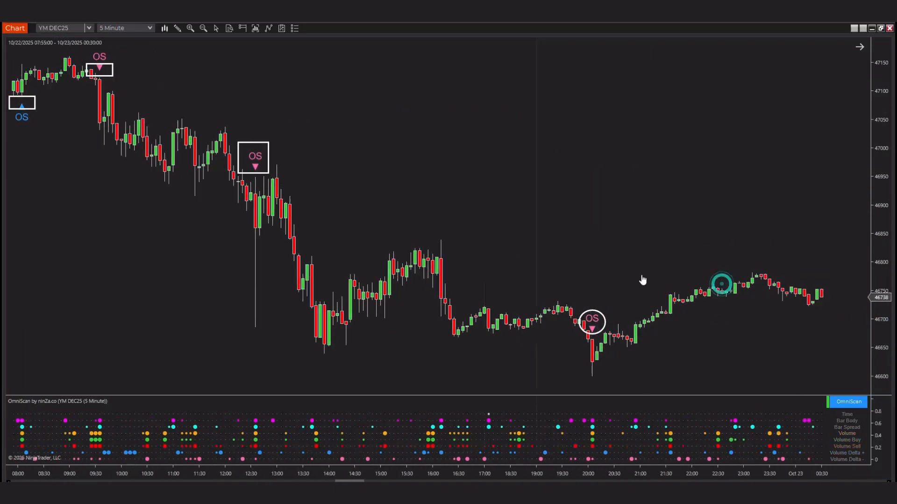
pyautogui.hscroll(3)
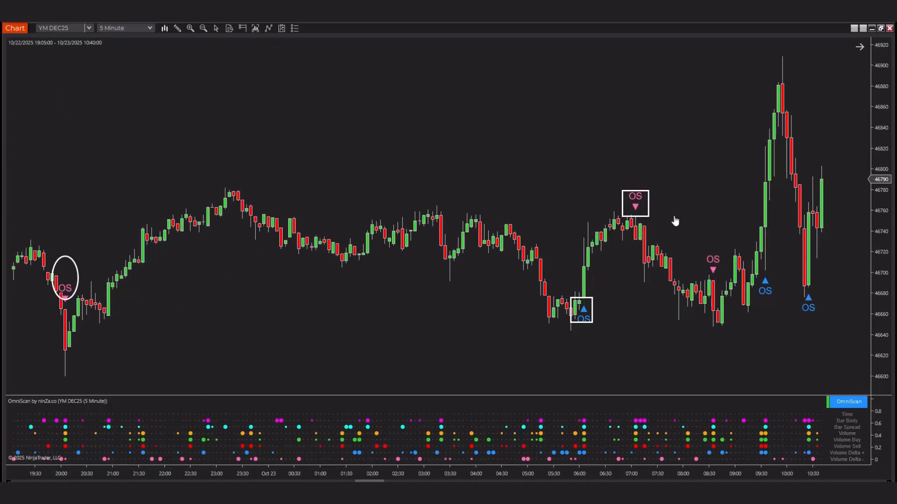
pyautogui.hscroll(3)
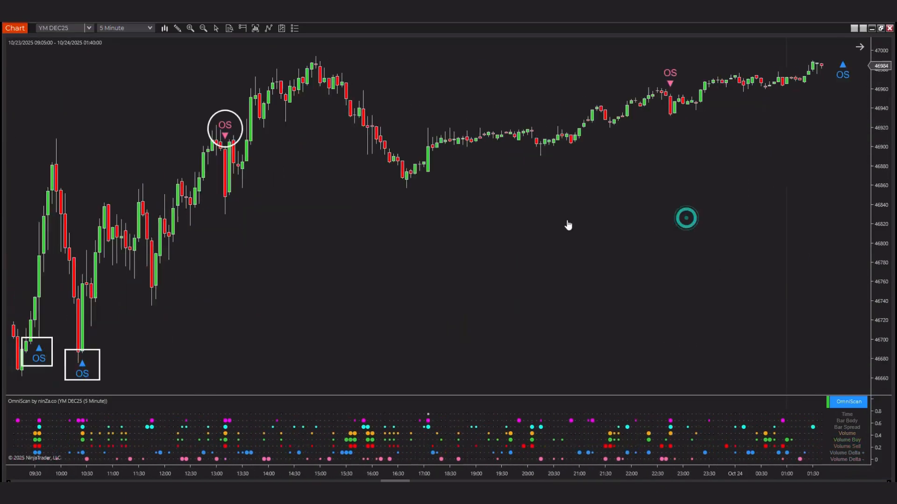
pyautogui.hscroll(3)
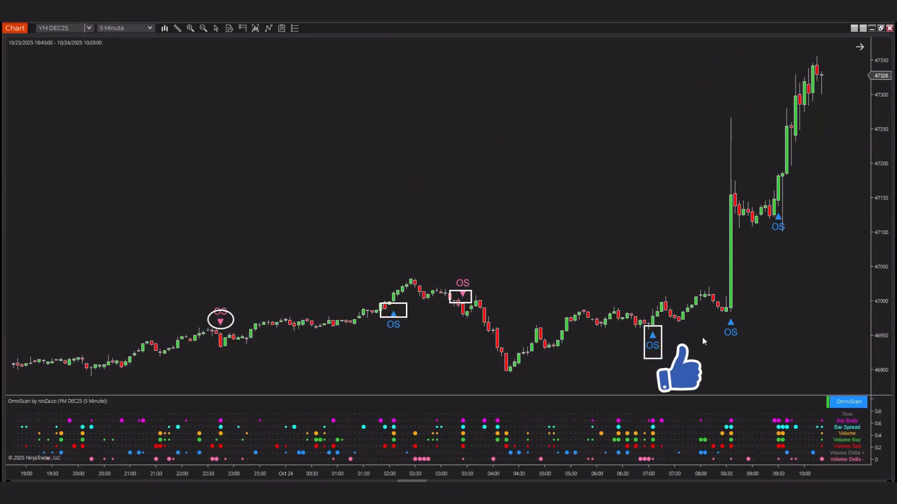
pyautogui.hscroll(3)
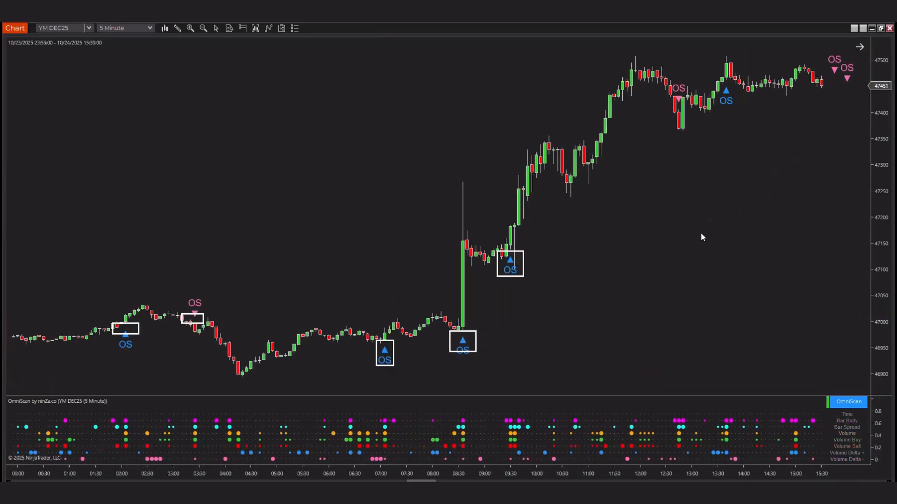
pyautogui.hscroll(3)
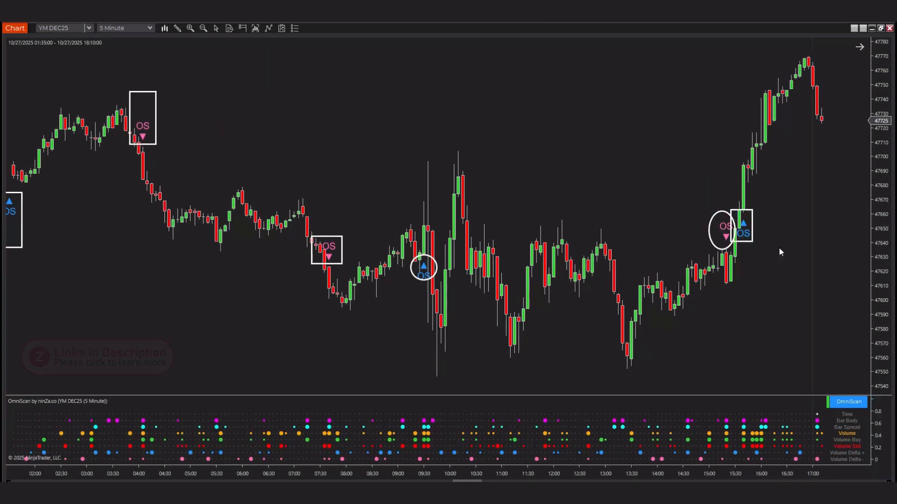
# Scroll the chart forward from October 28 through October 30 to inspect the OS sell signals and morning rally
pyautogui.hscroll(3)
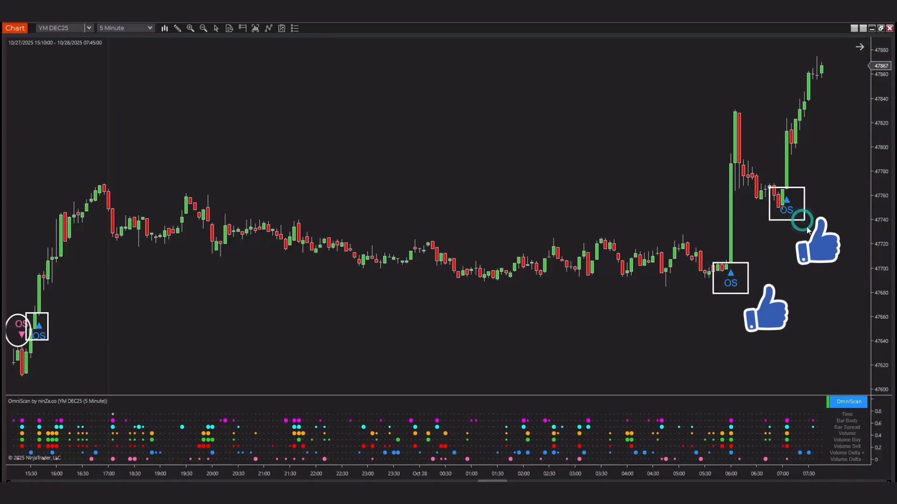
pyautogui.hscroll(3)
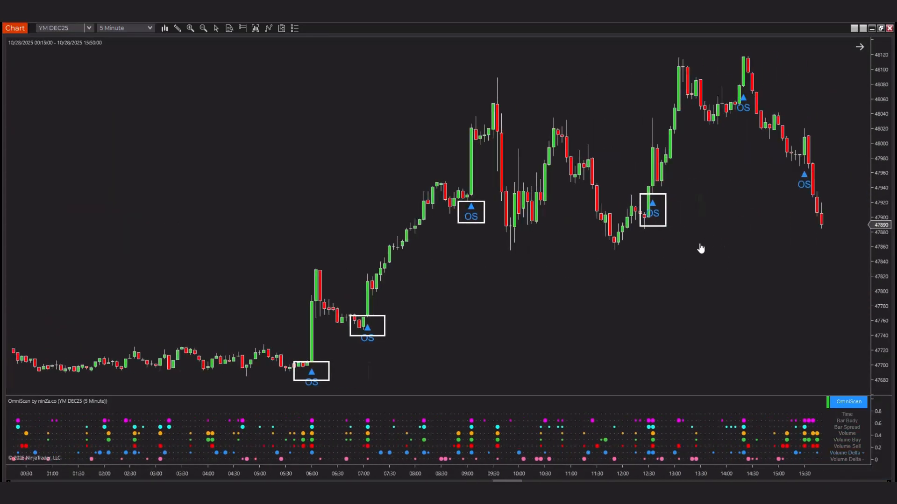
pyautogui.hscroll(3)
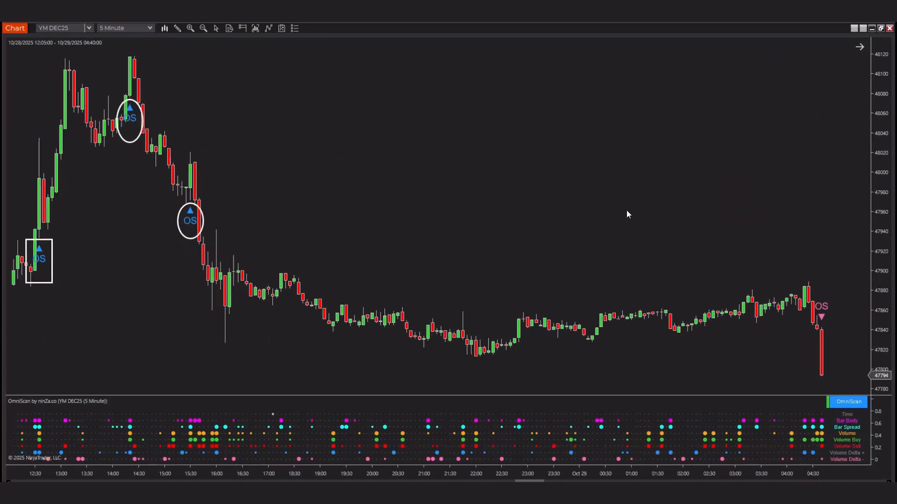
pyautogui.hscroll(3)
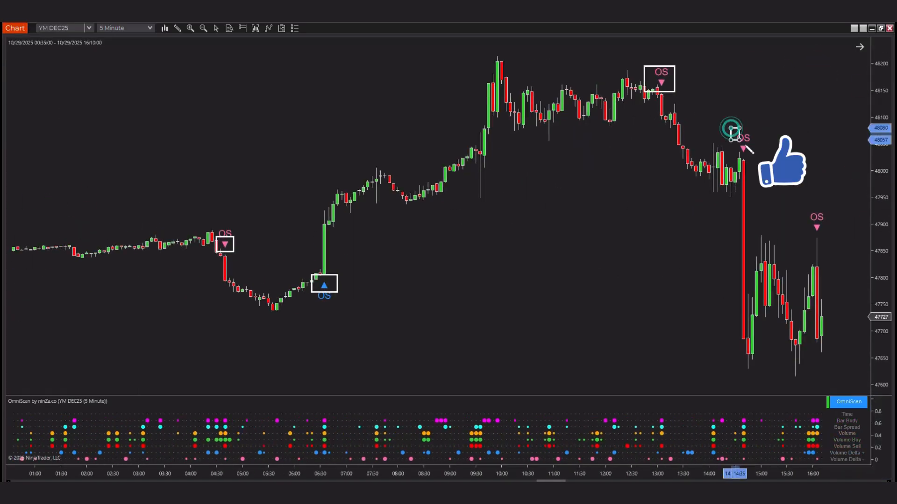
pyautogui.hscroll(3)
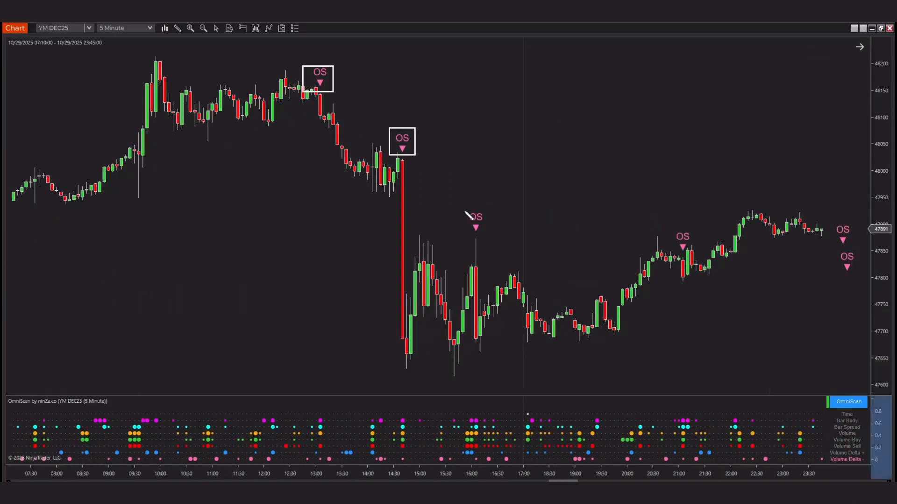
pyautogui.hscroll(3)
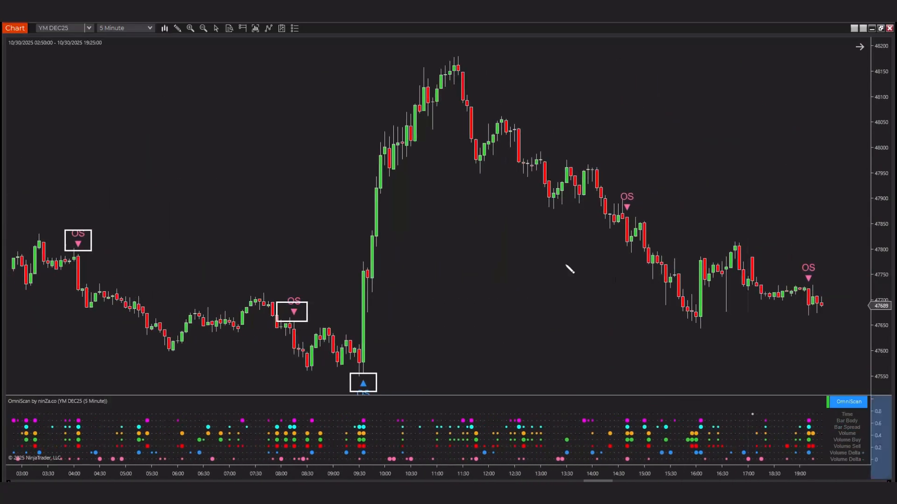
# Scroll the chart past October 31 into early November 3 to finish the 30-day OS signal review
pyautogui.hscroll(3)
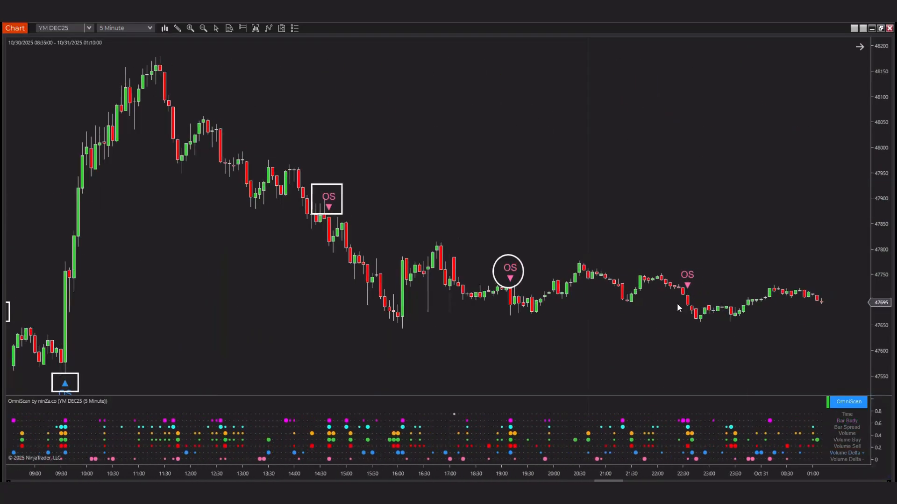
pyautogui.hscroll(3)
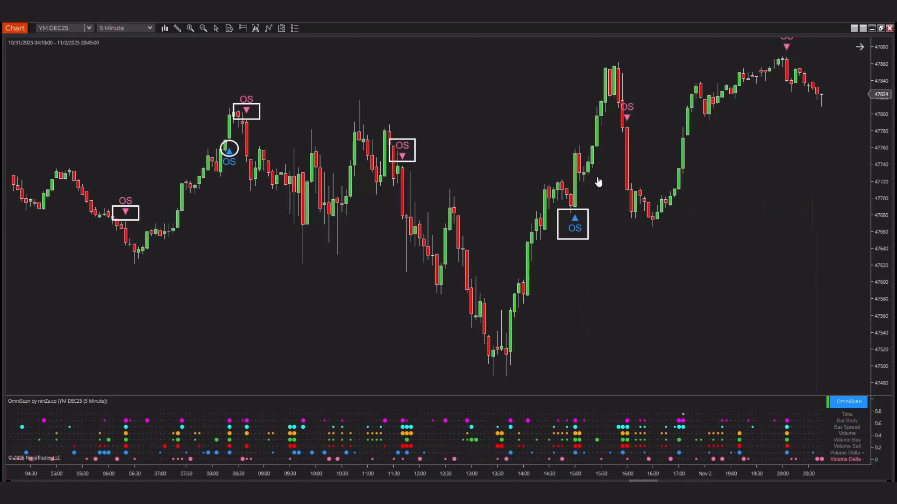
pyautogui.hscroll(3)
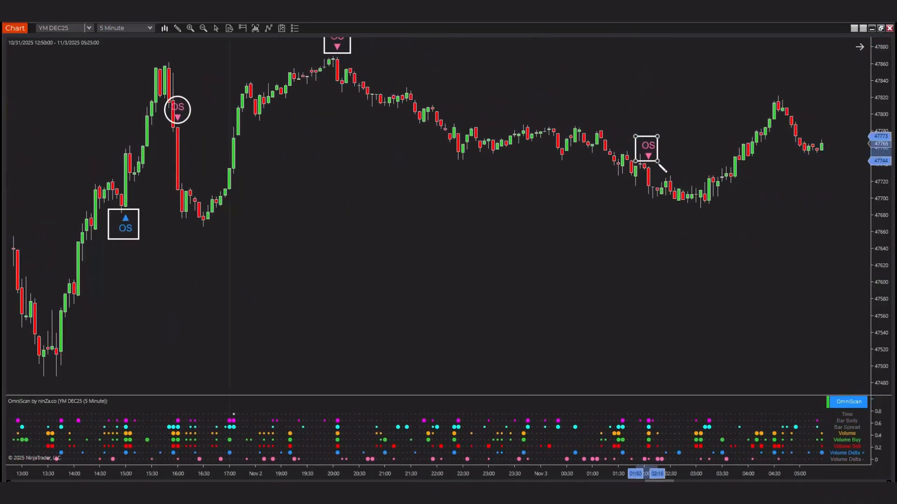
pyautogui.hscroll(3)
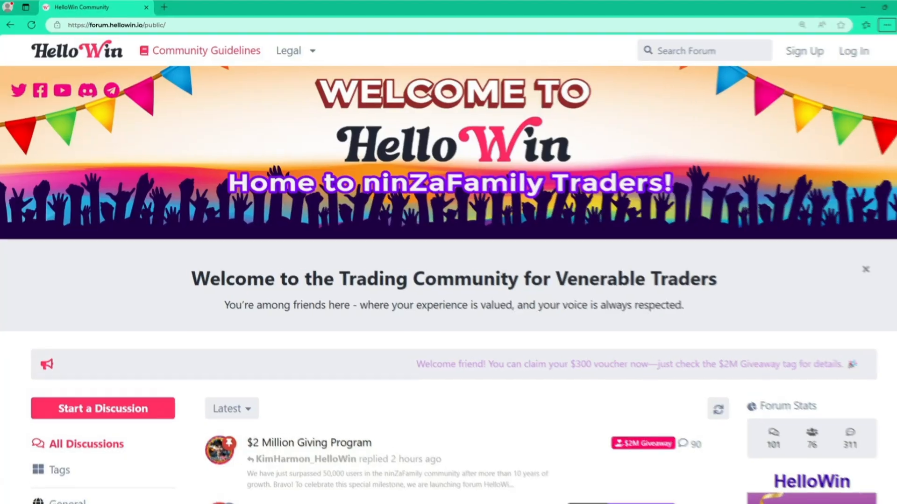
# Scroll down the HelloWin forum homepage to the discussion categories and latest discussions
pyautogui.scroll(-3)
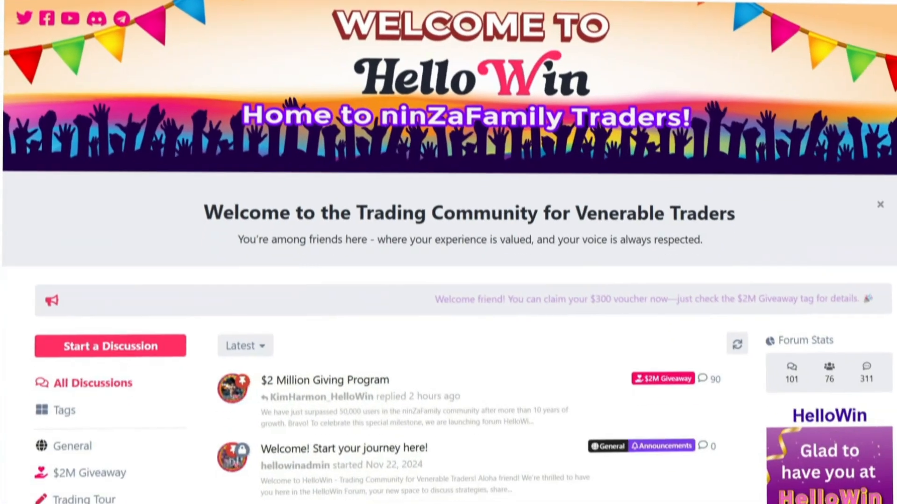
pyautogui.scroll(-3)
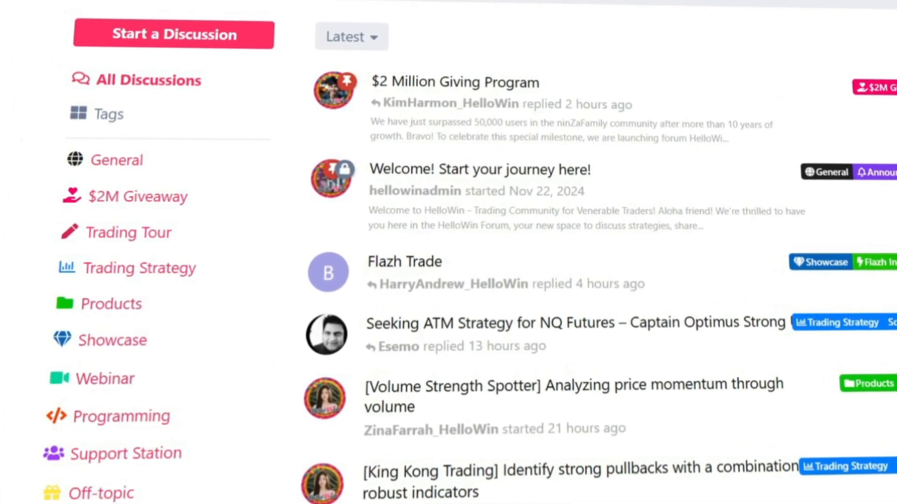
pyautogui.scroll(-3)
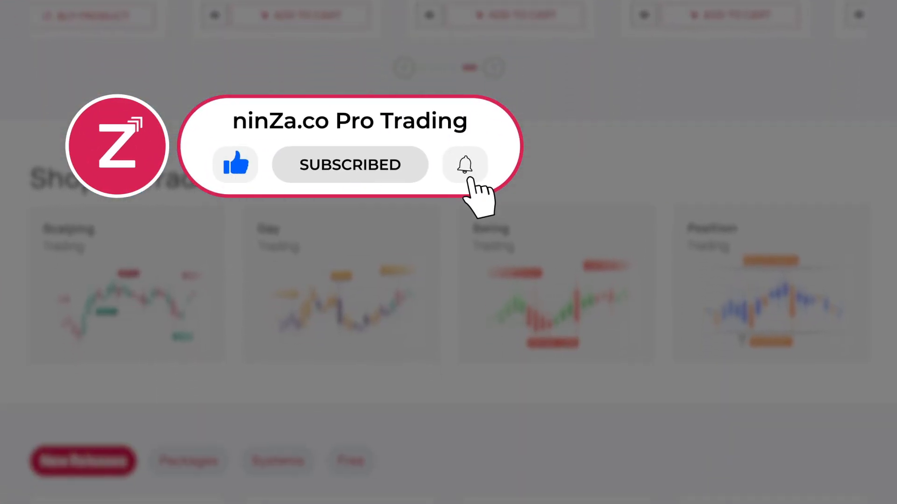
pyautogui.click(465, 165)
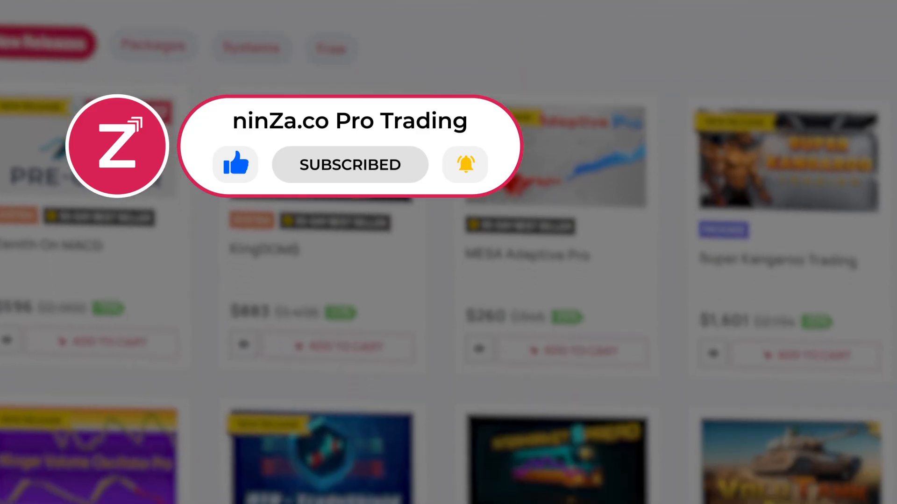
pyautogui.scroll(-3)
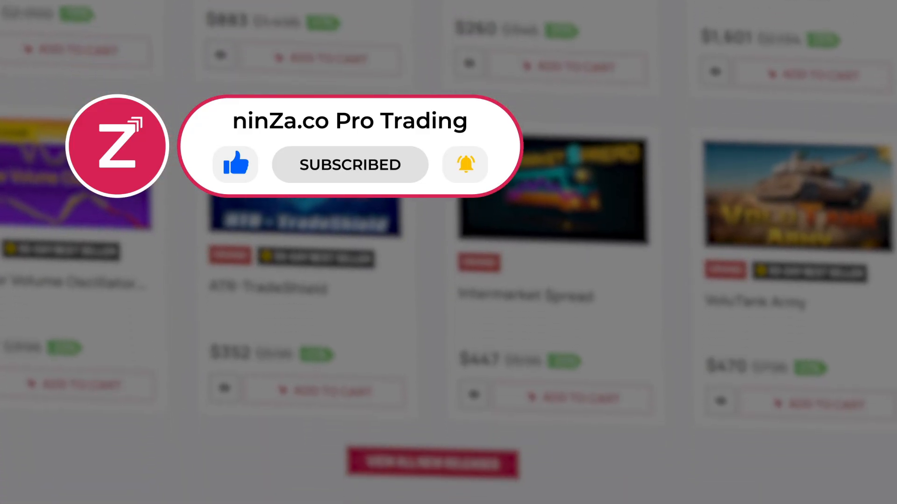